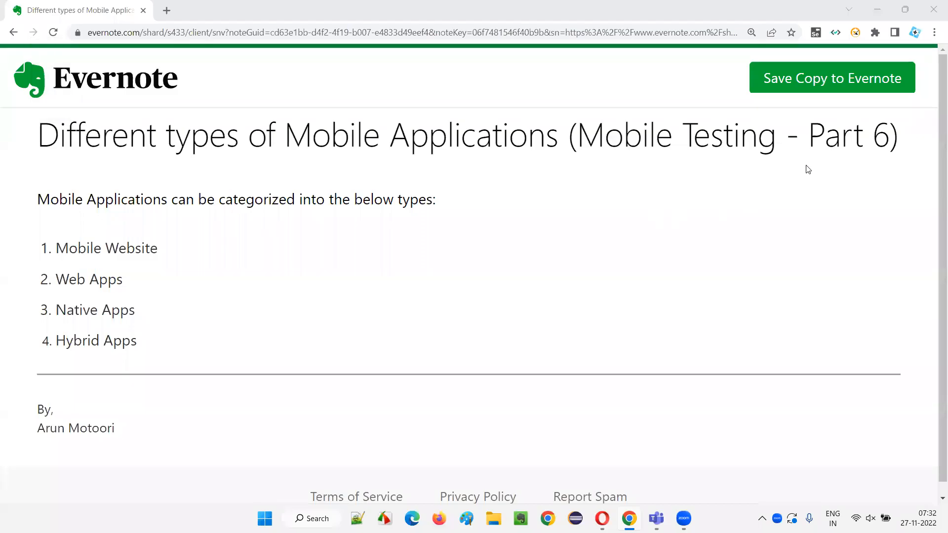
double_click(844, 134)
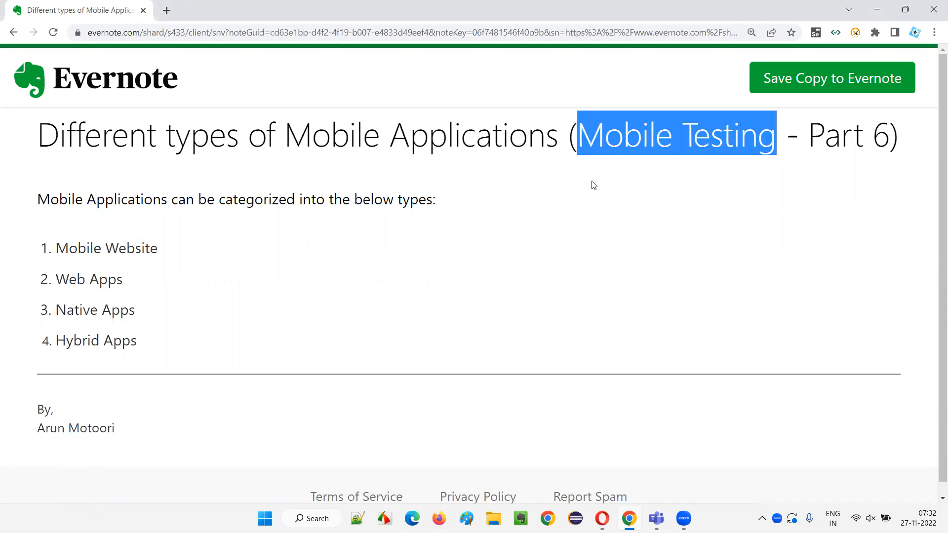
left_click(548, 162)
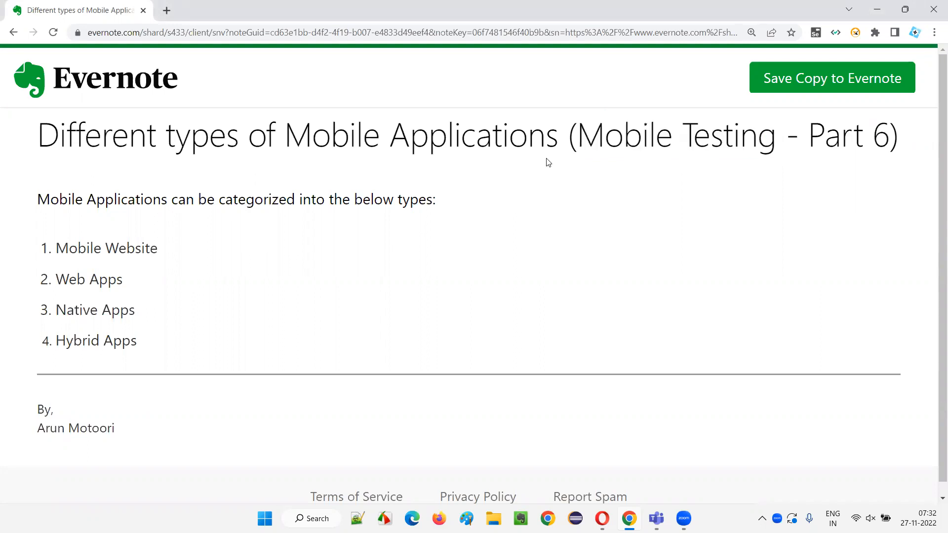
mouse_move(33, 139)
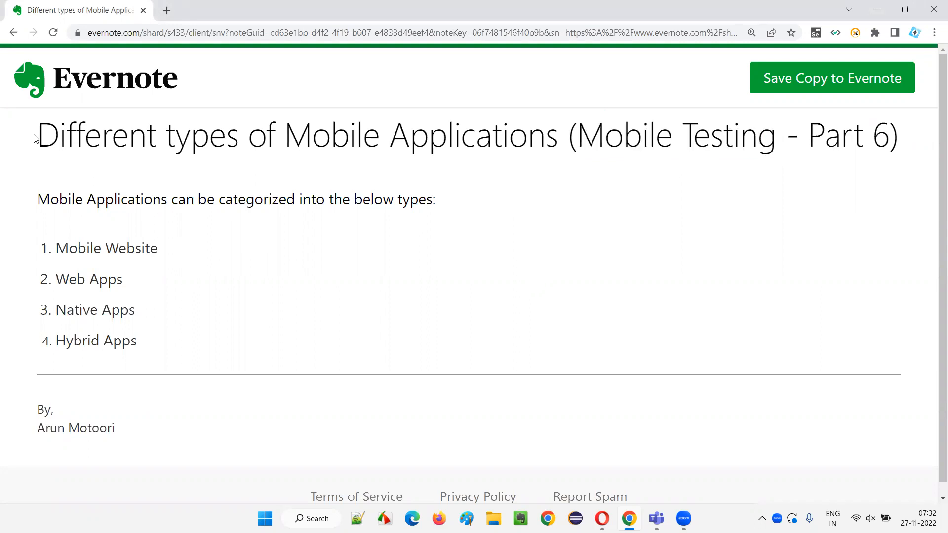
left_click_drag(36, 135, 529, 135)
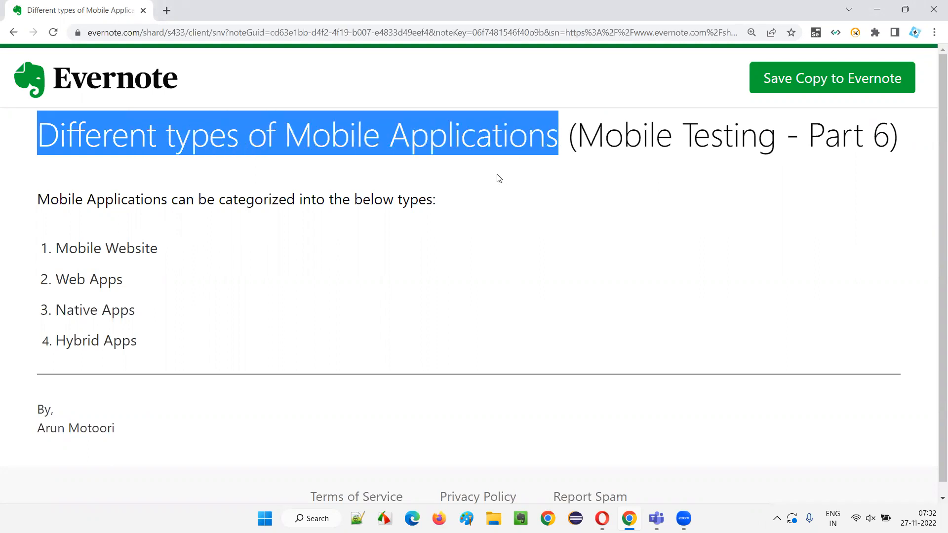
left_click(597, 194)
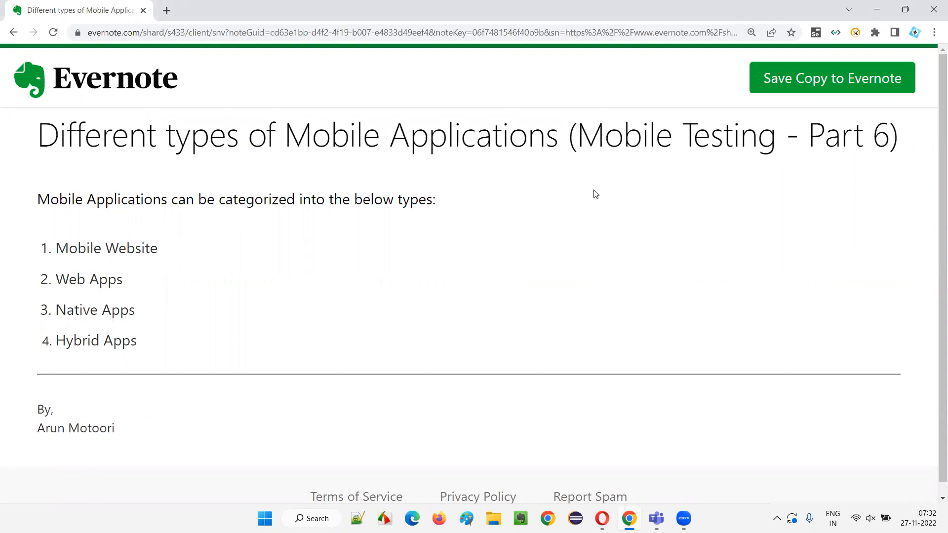
mouse_move(640, 176)
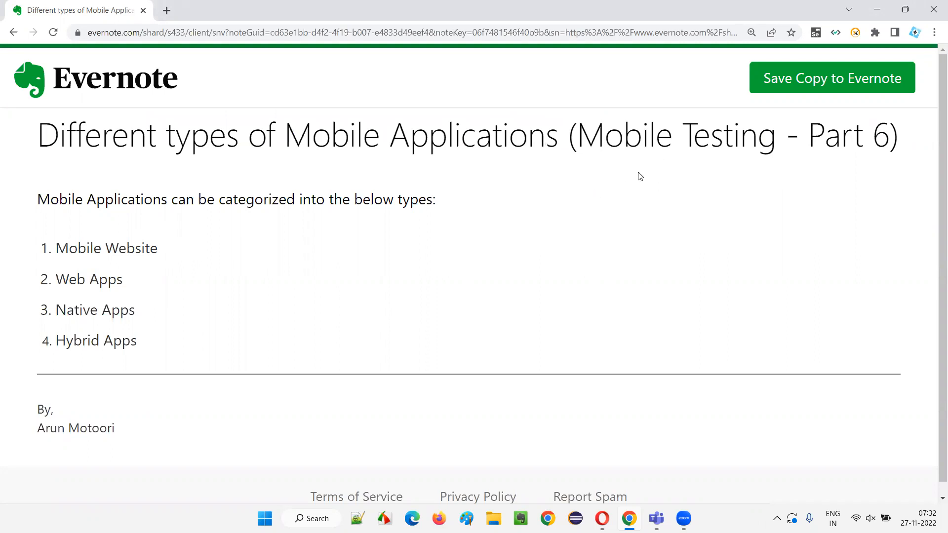
mouse_move(264, 172)
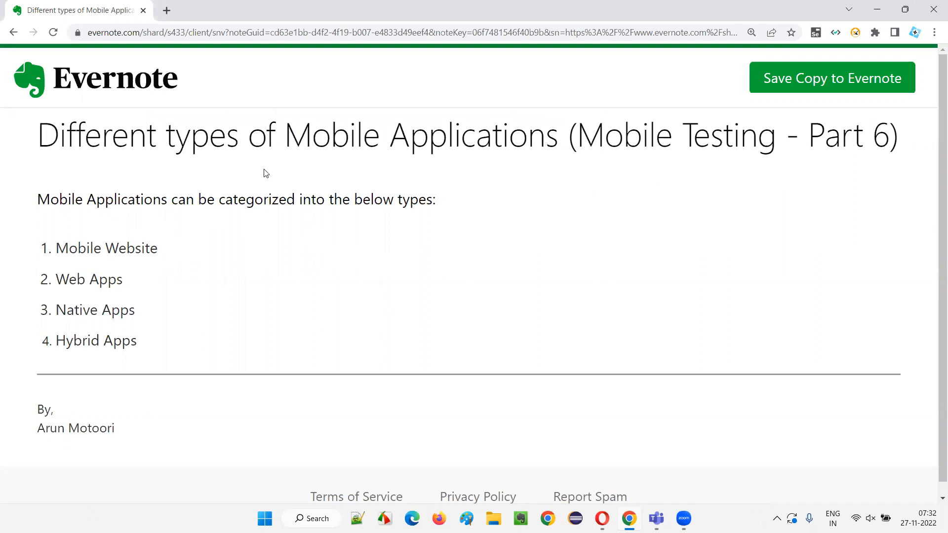
left_click_drag(285, 136, 447, 135)
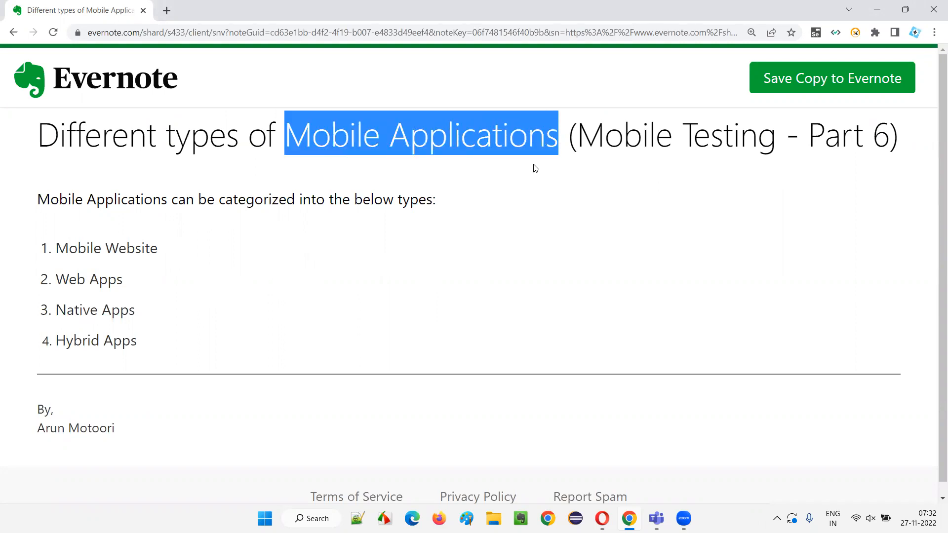
left_click(128, 220)
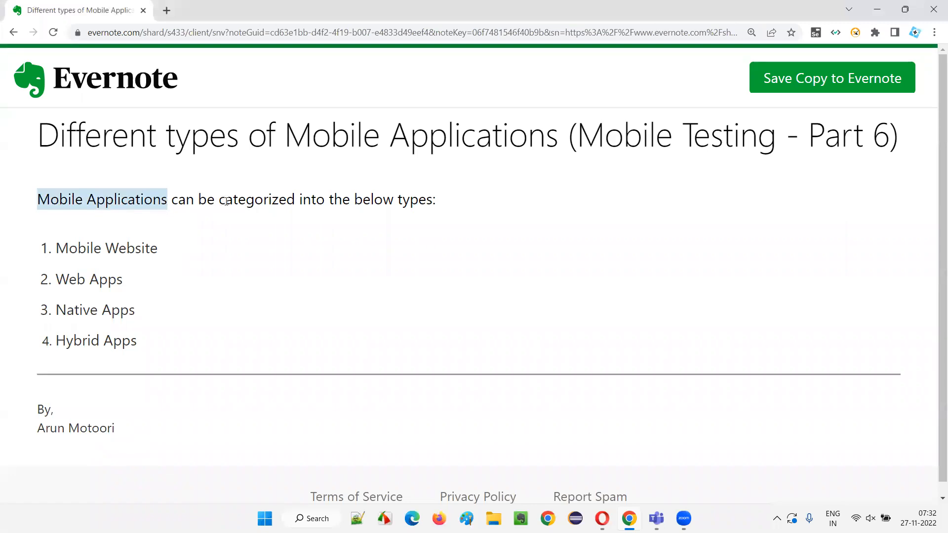
left_click(429, 246)
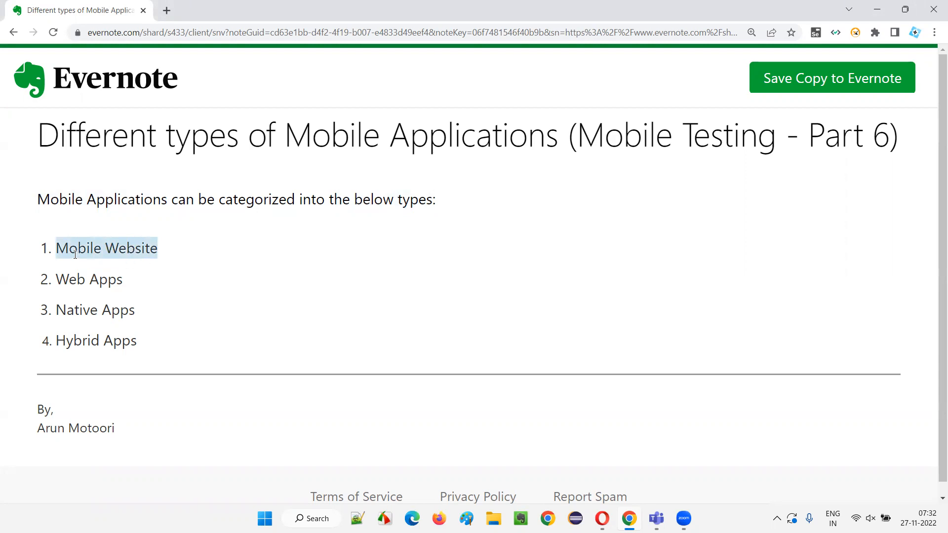
mouse_move(165, 266)
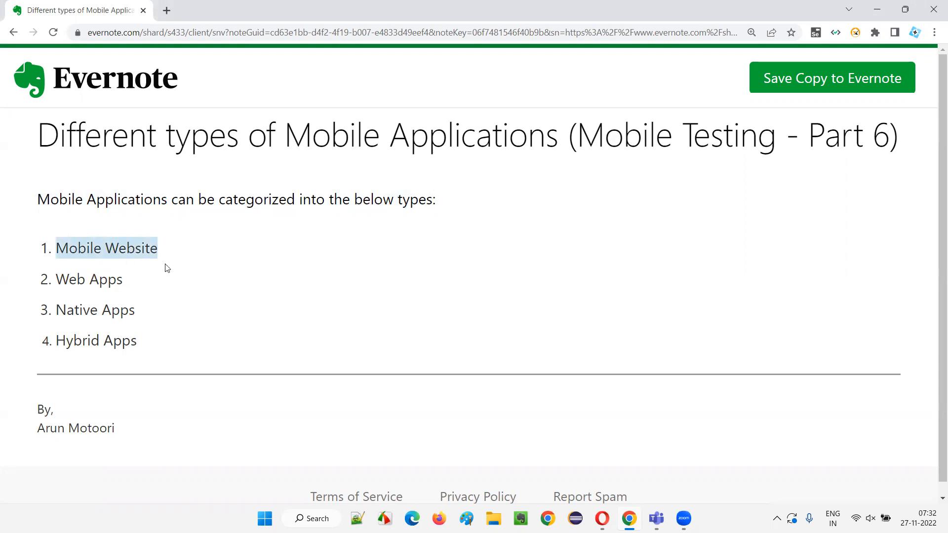
mouse_move(217, 264)
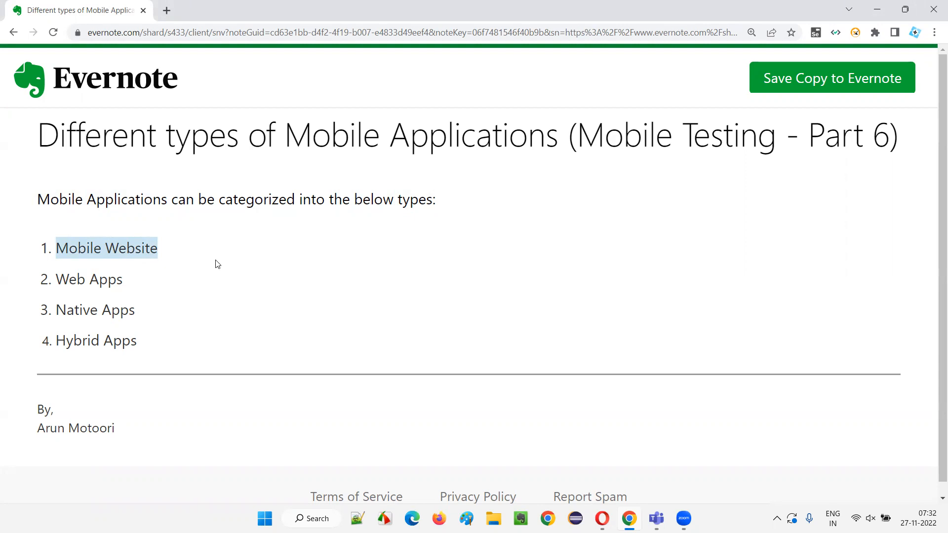
mouse_move(197, 247)
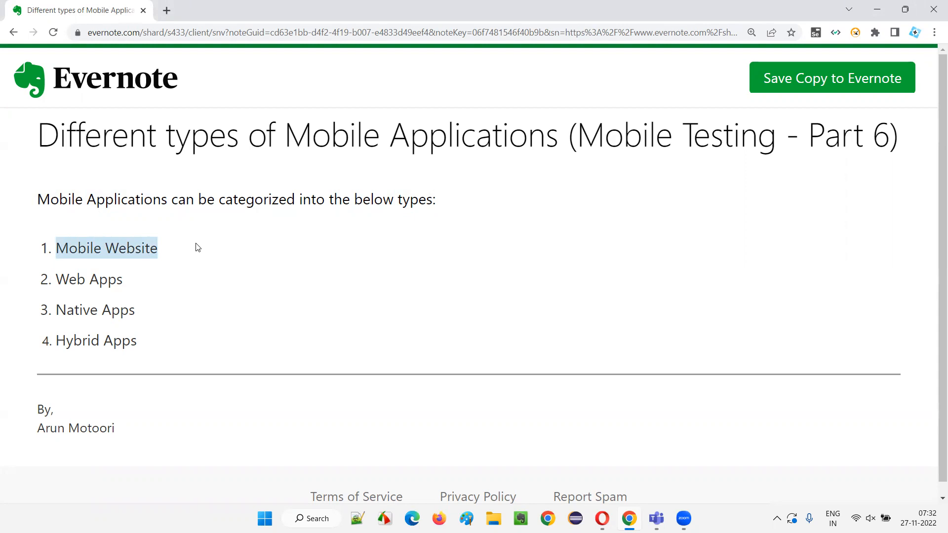
mouse_move(75, 278)
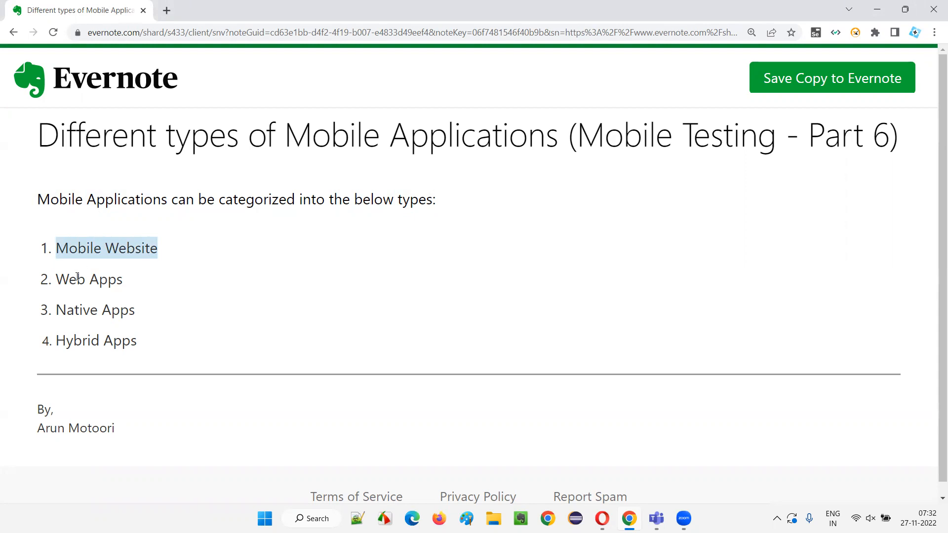
double_click(79, 280)
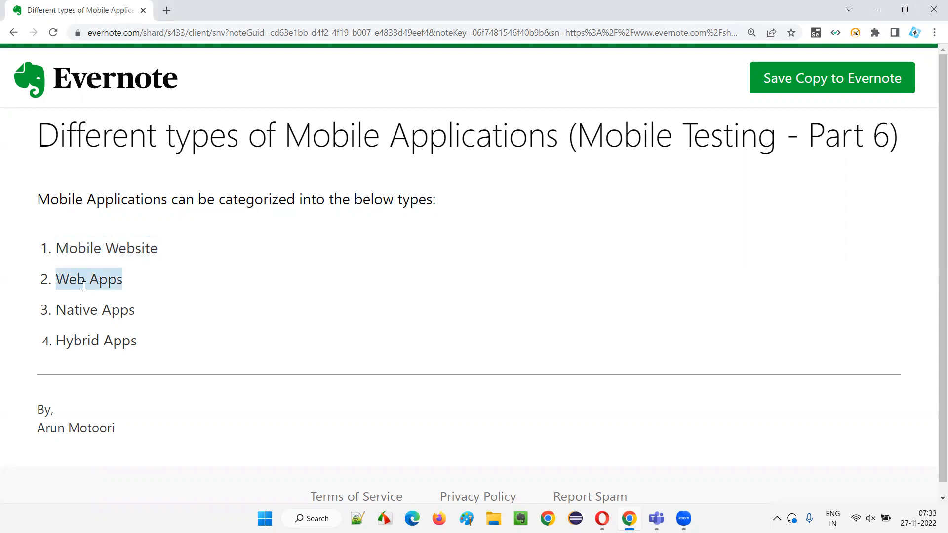
mouse_move(127, 270)
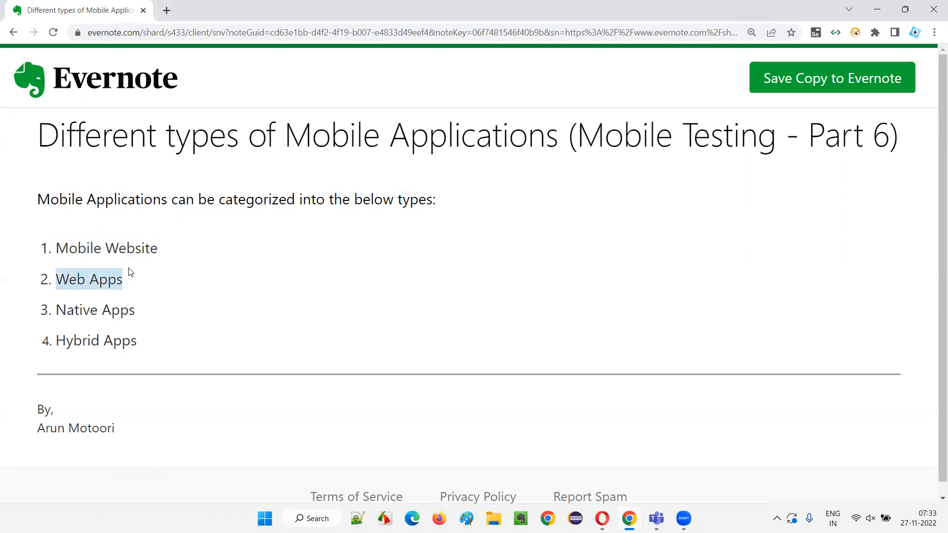
mouse_move(74, 309)
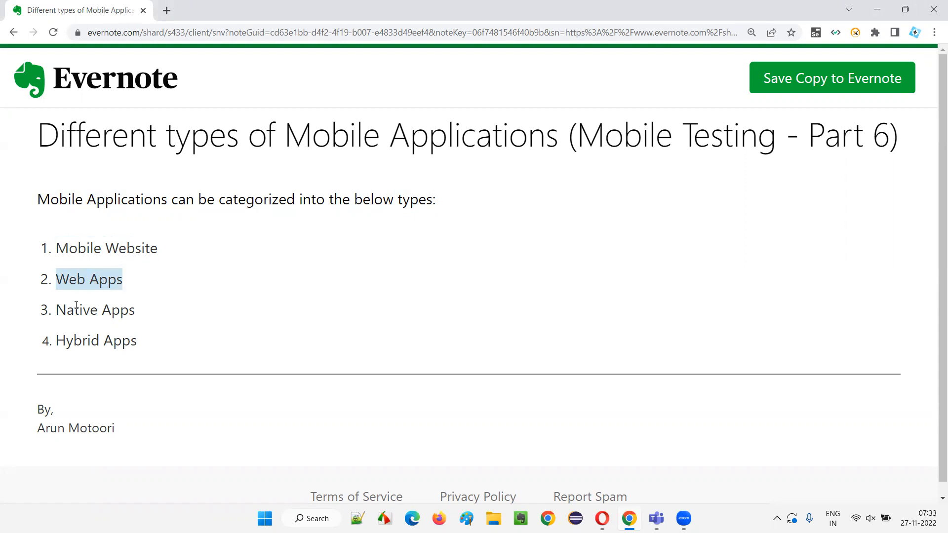
double_click(74, 310)
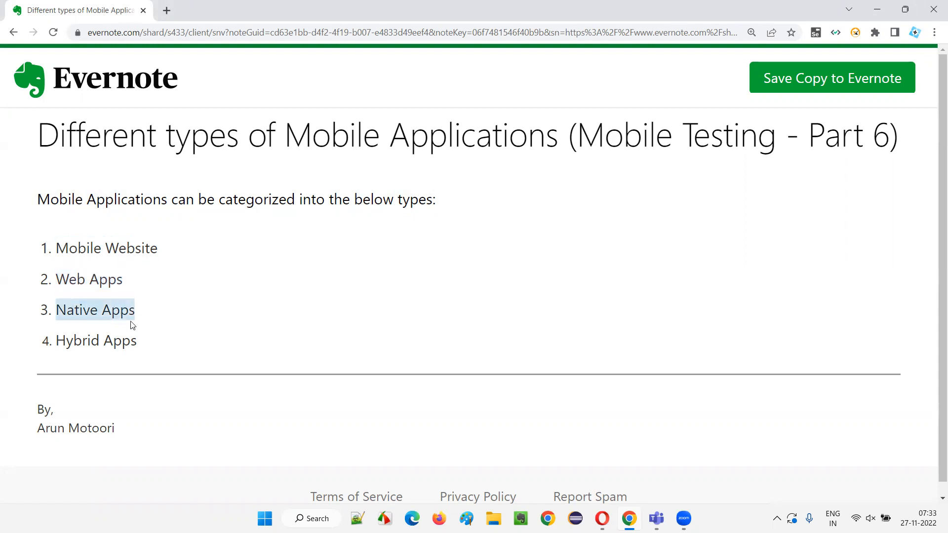
left_click(153, 326)
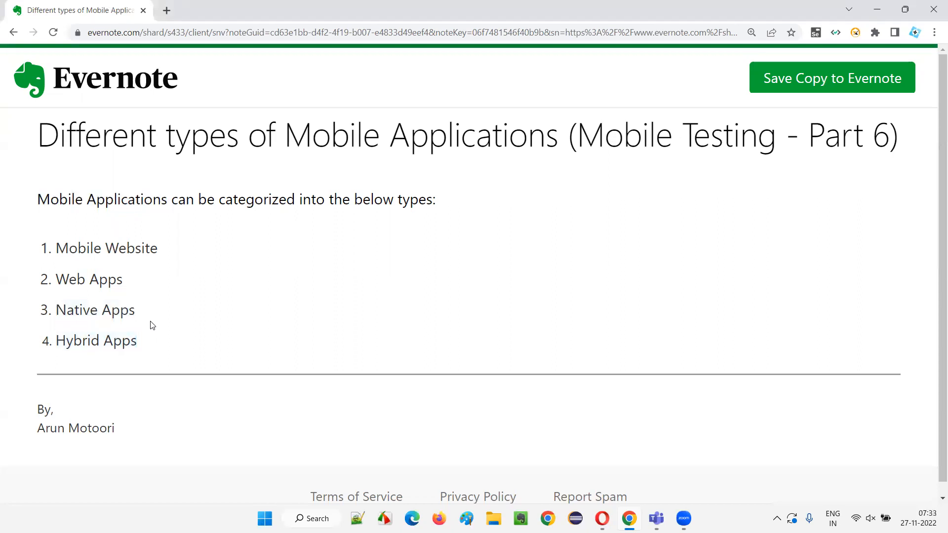
double_click(107, 249)
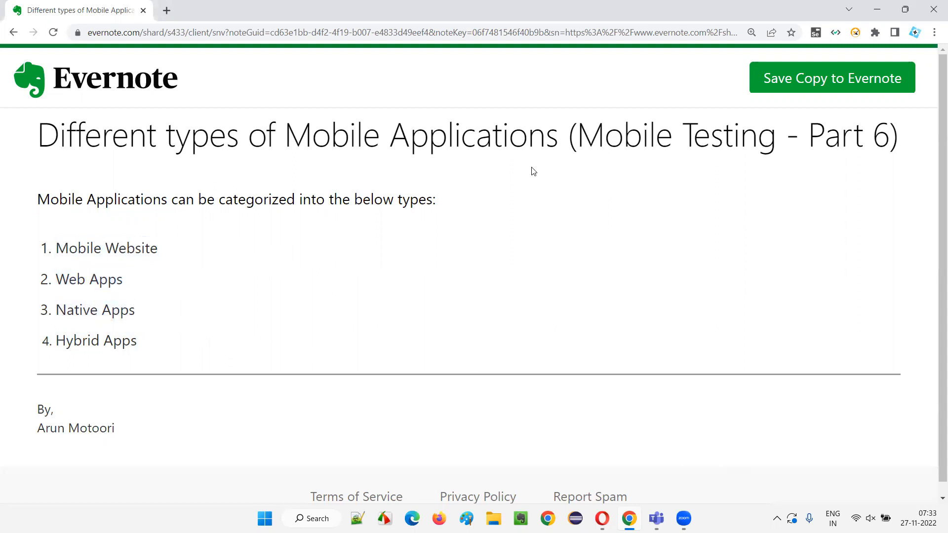
mouse_move(303, 172)
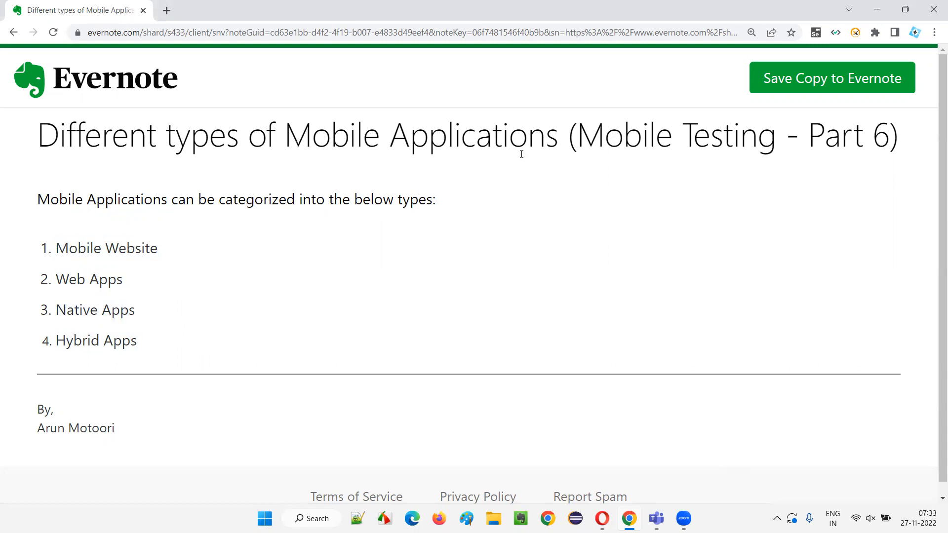
mouse_move(662, 165)
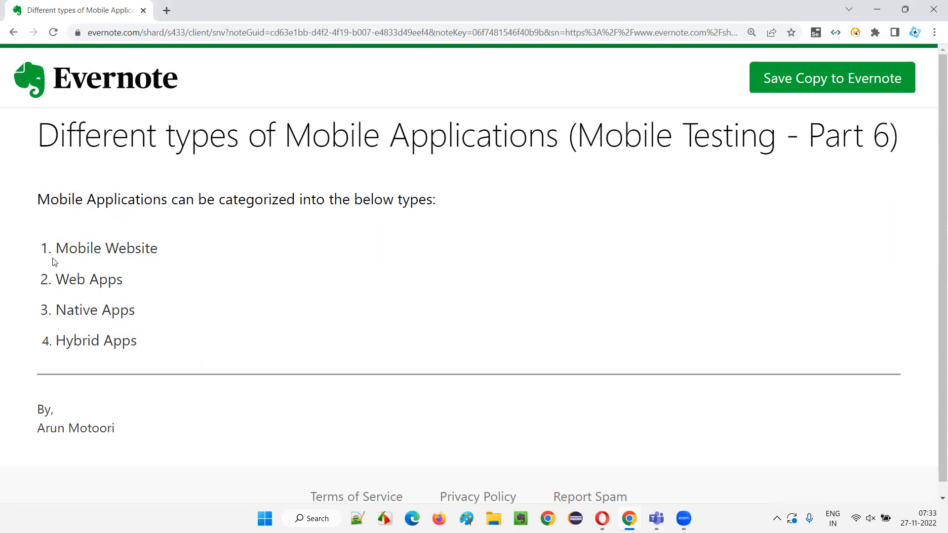
double_click(107, 249)
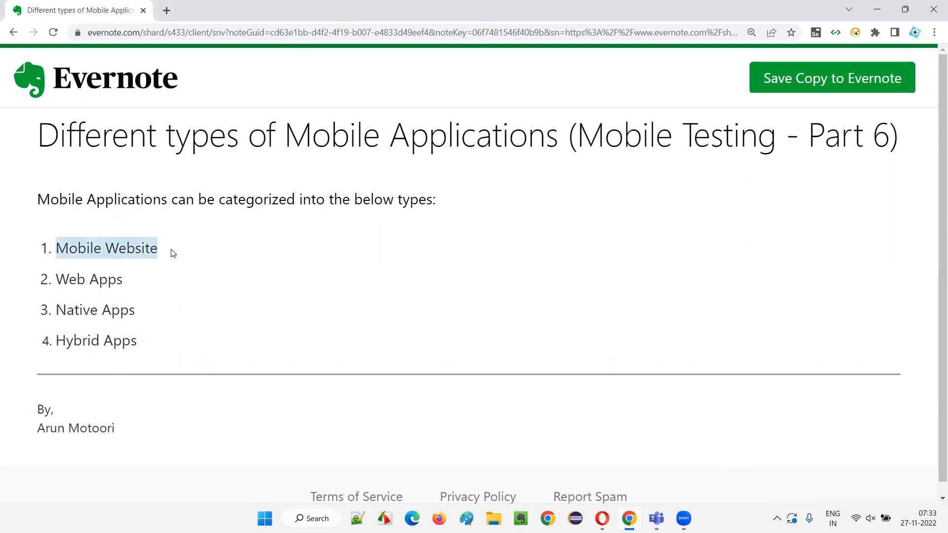
double_click(94, 310)
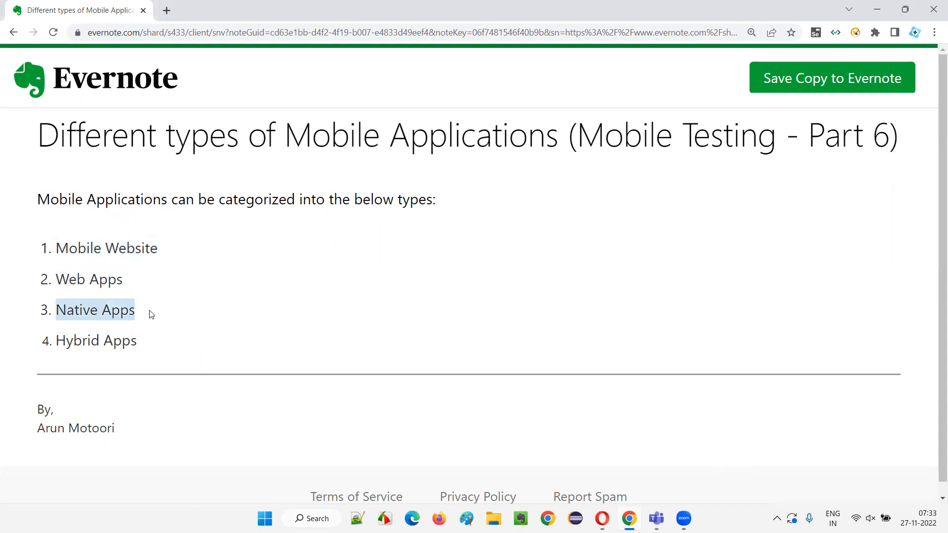
left_click(66, 251)
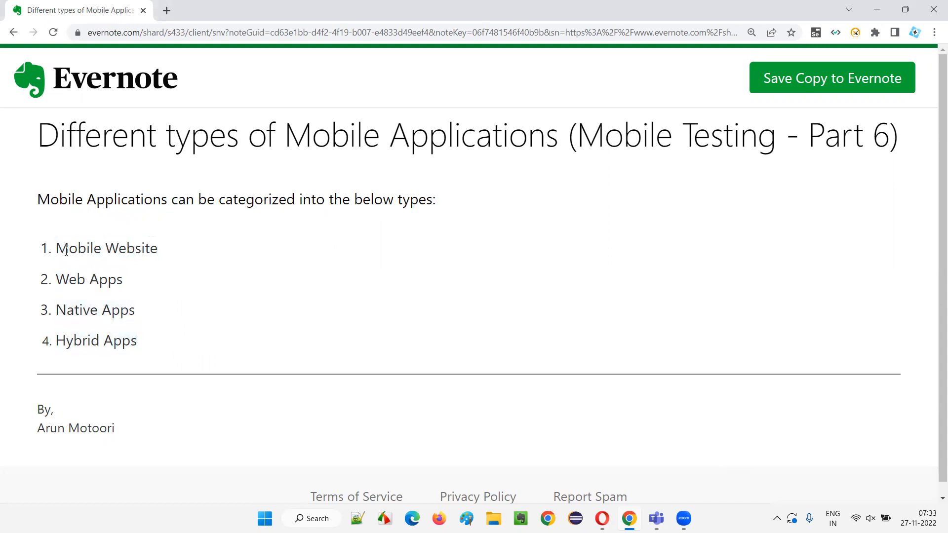
mouse_move(371, 277)
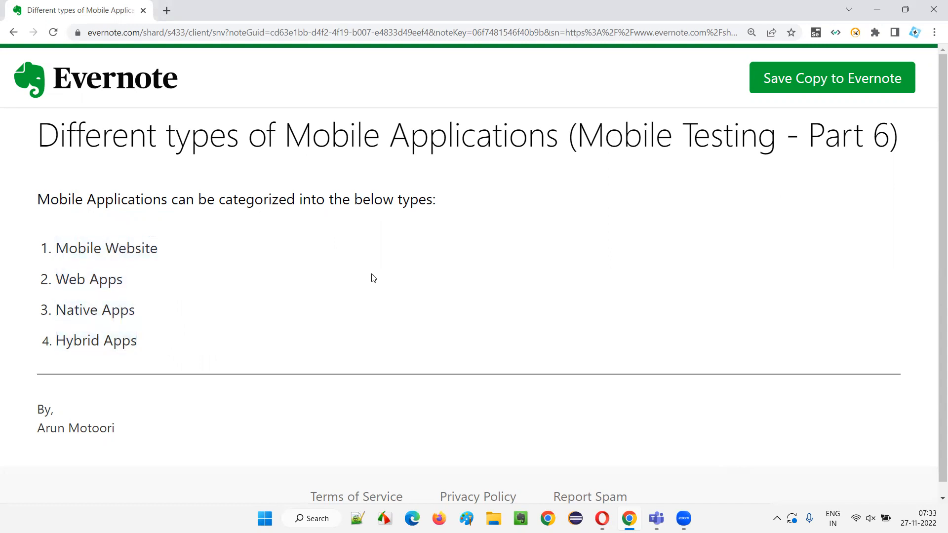
mouse_move(447, 243)
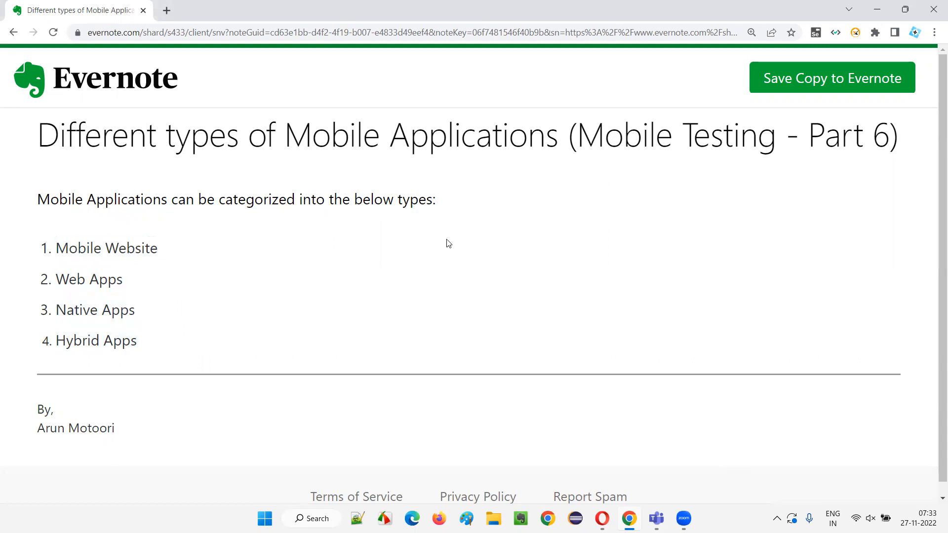
mouse_move(497, 227)
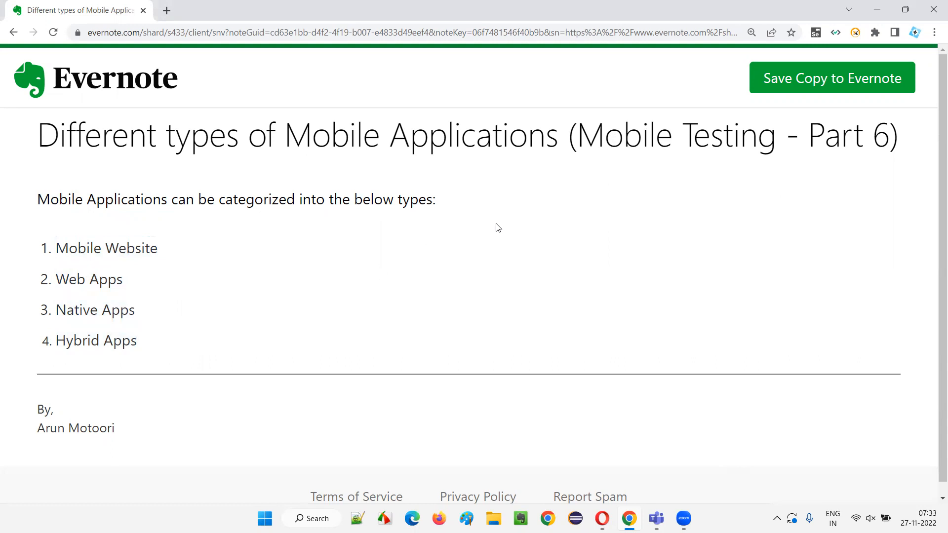
mouse_move(702, 58)
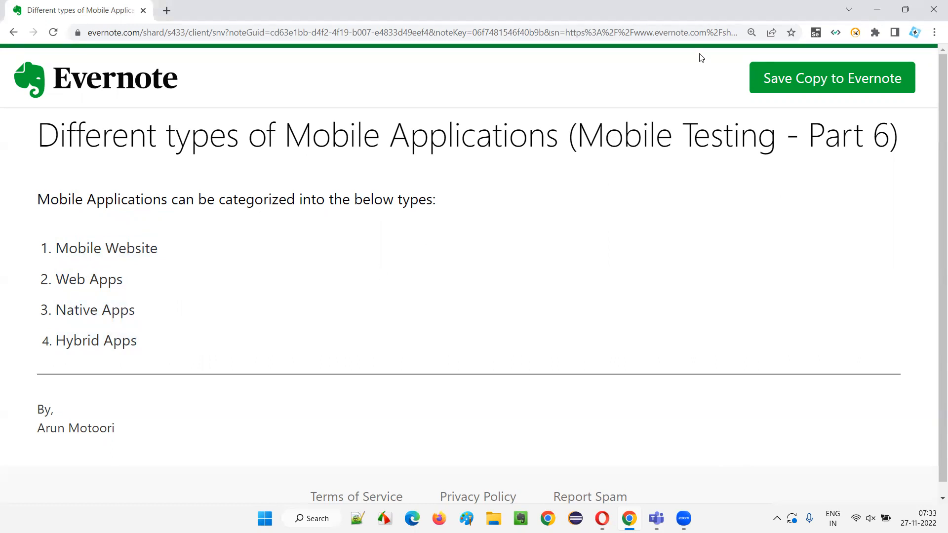